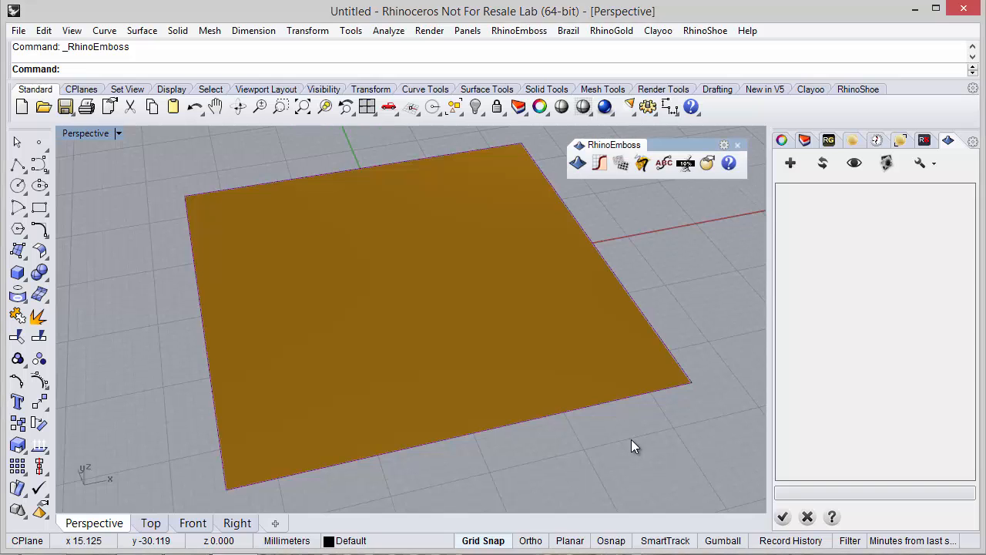
mouse_move(627, 443)
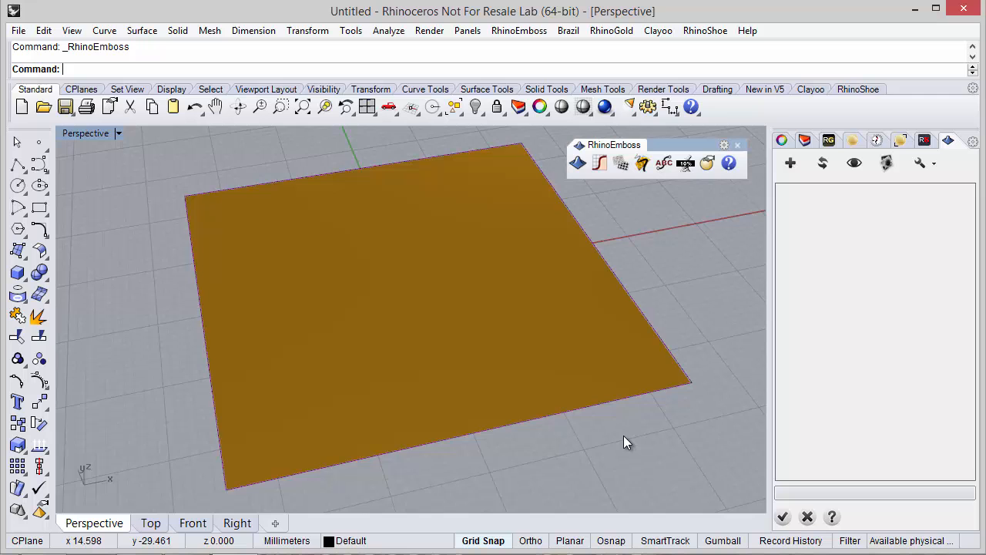
mouse_move(627, 446)
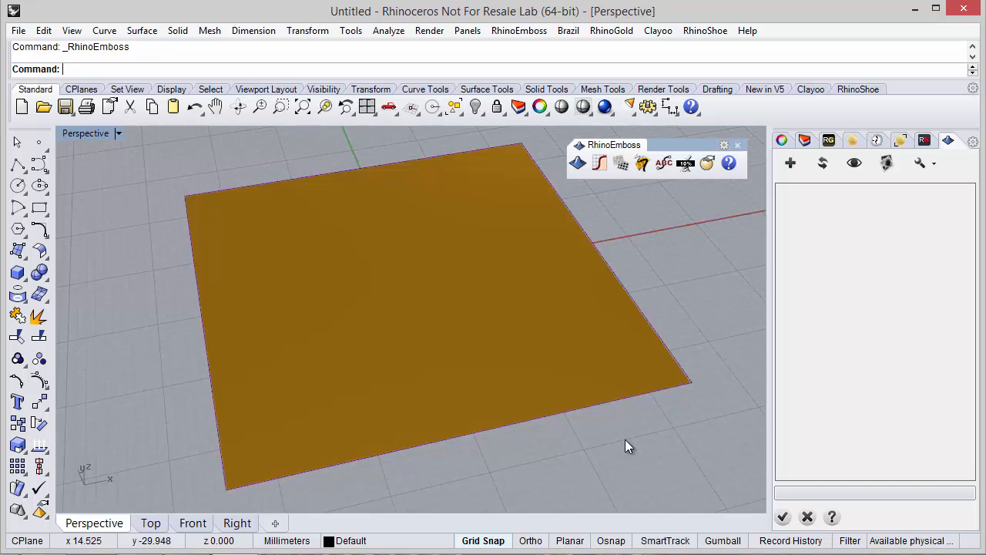
mouse_move(772, 369)
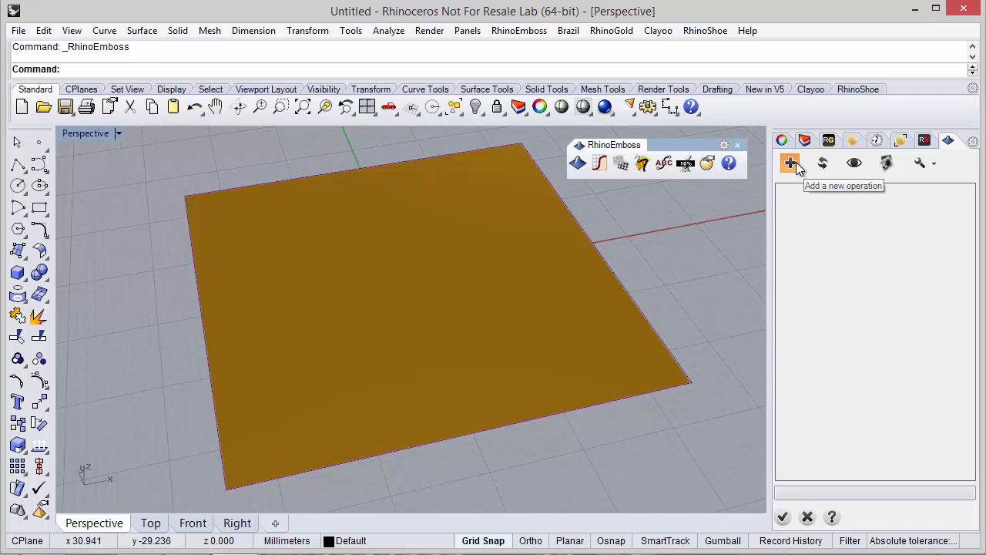
Step: Add a new emboss operation to the RhinoEmboss list
click(789, 162)
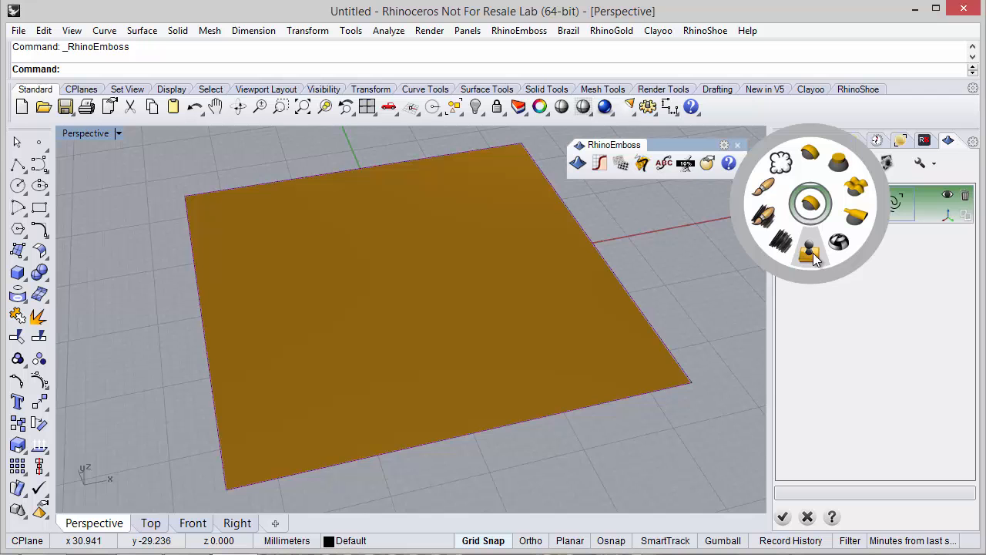
mouse_move(809, 253)
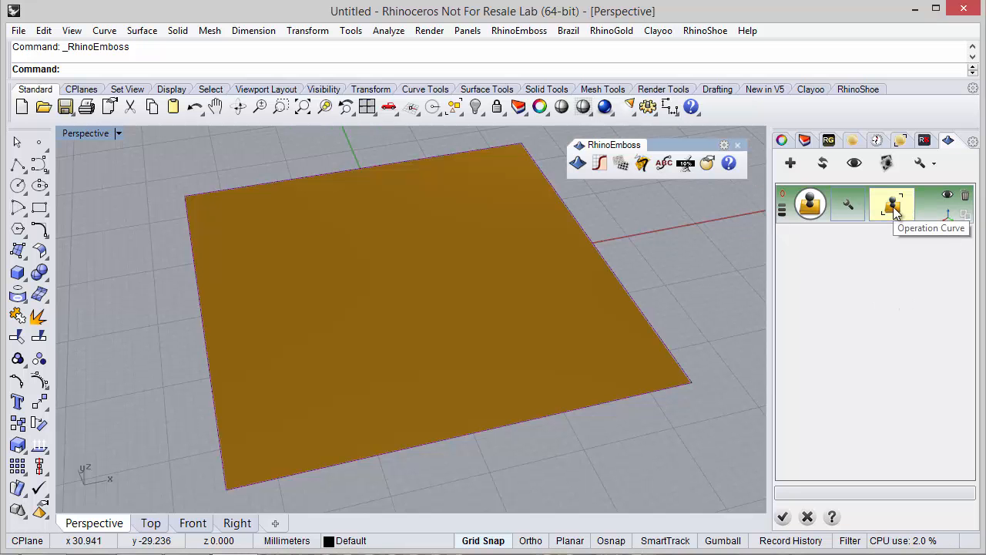
Step: Browse the Stamp Selector gallery and assign the shield-outline stamp to the operation
click(892, 203)
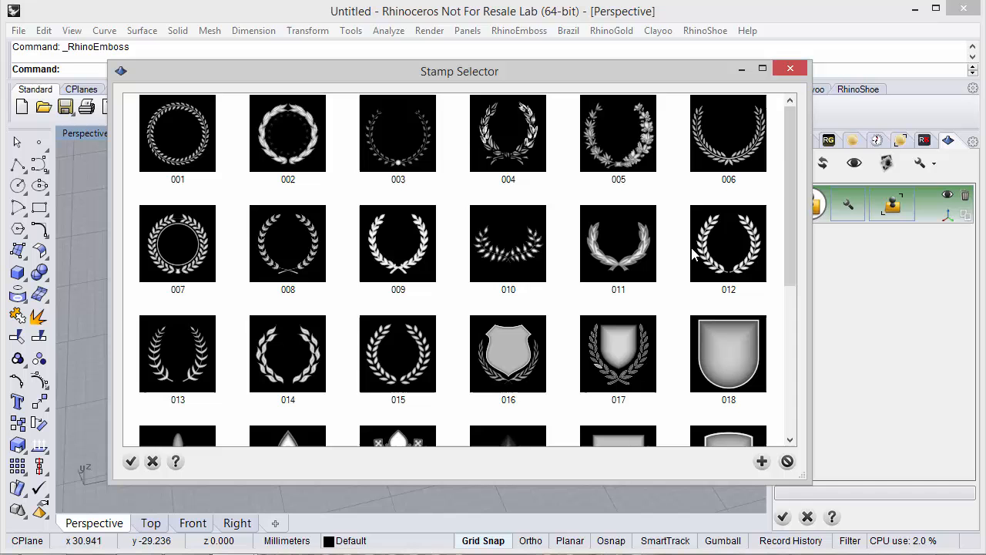
scroll(down, 3)
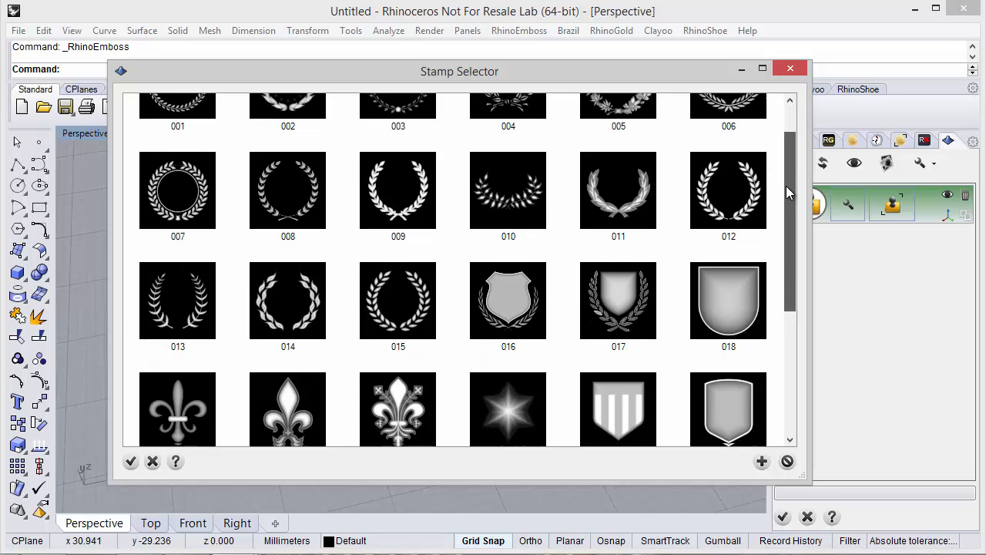
scroll(down, 3)
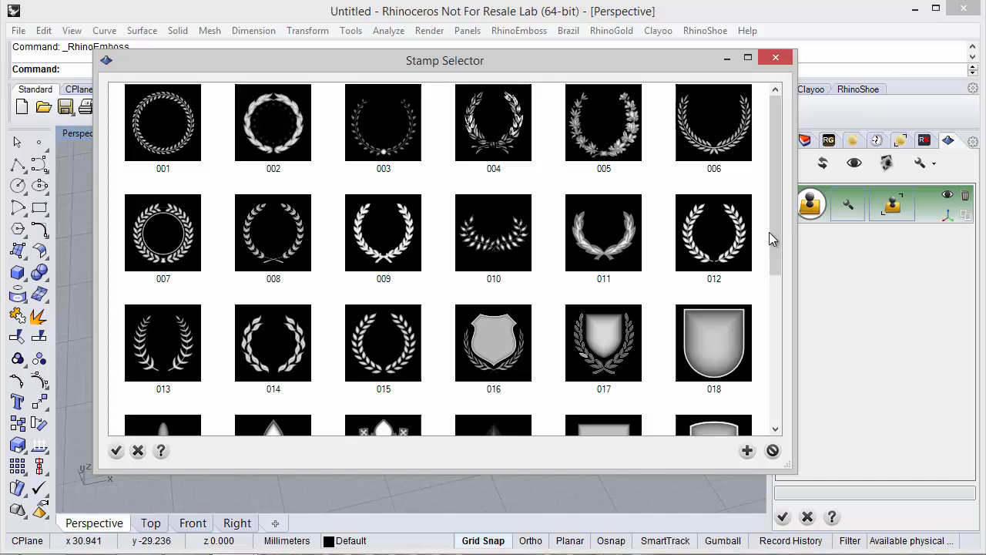
scroll(down, 3)
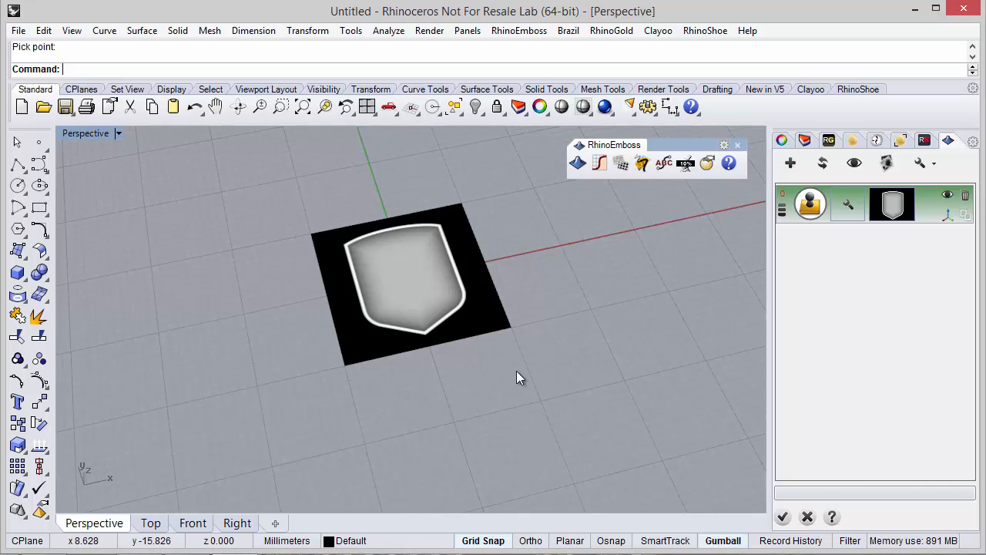
Step: Scale up the shield stamp image with the gumball to cover the plate
click(400, 278)
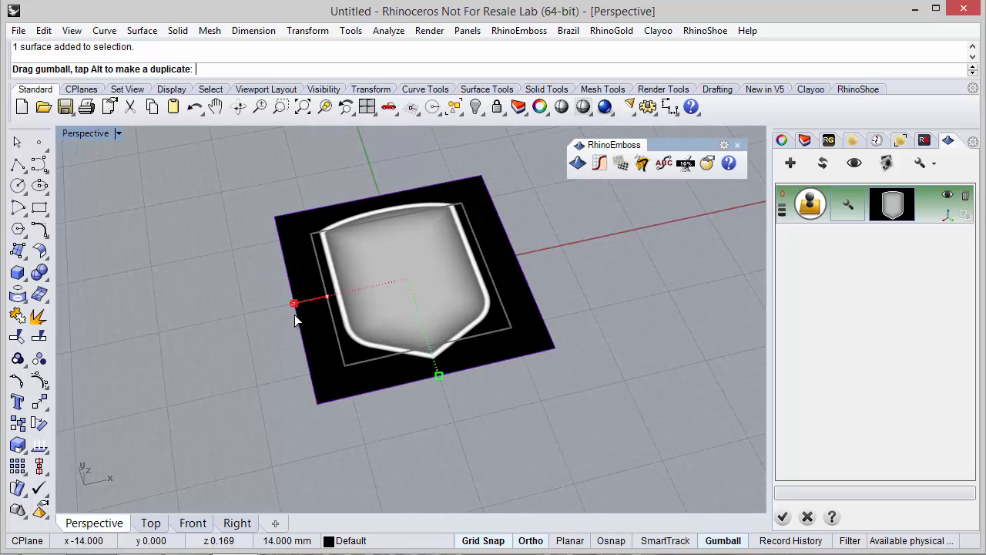
drag(293, 303, 260, 311)
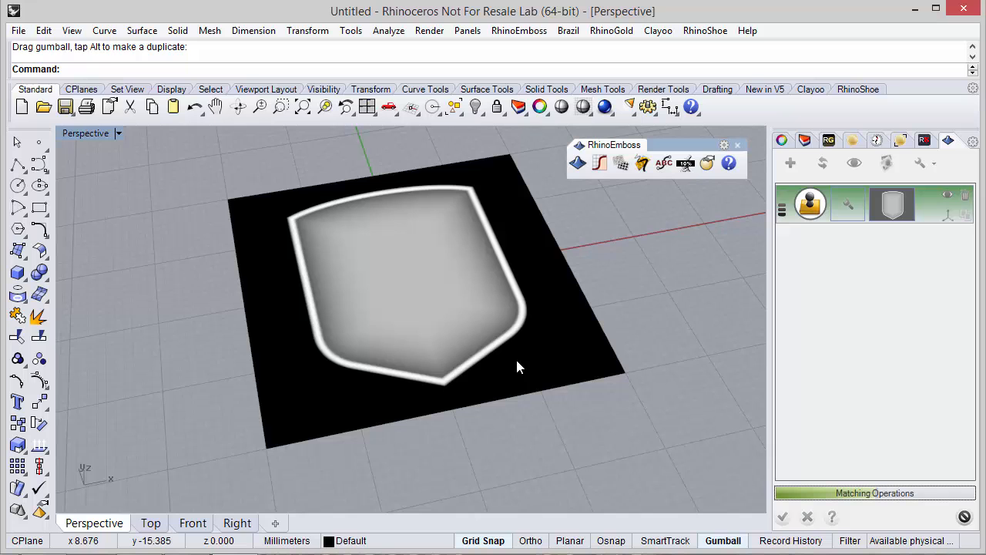
mouse_move(495, 370)
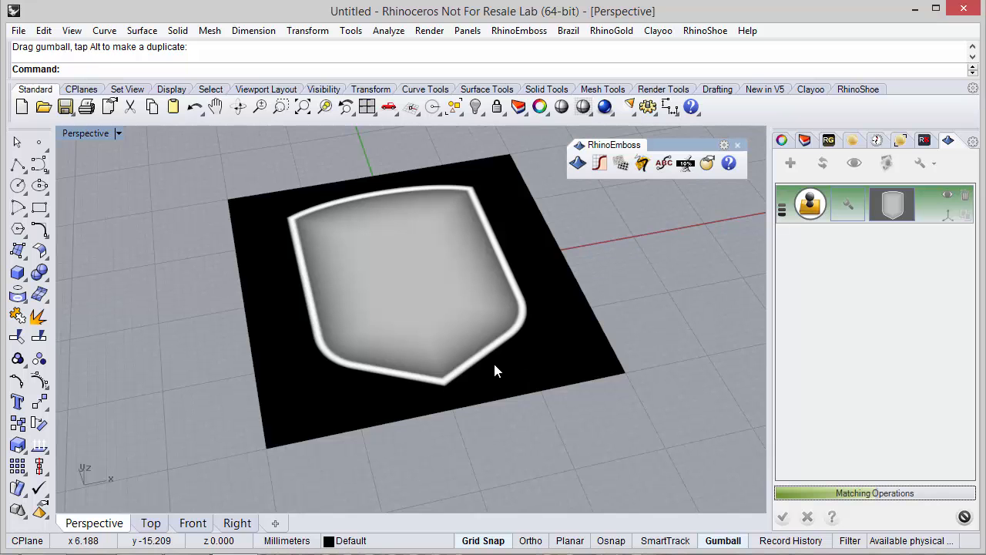
mouse_move(495, 374)
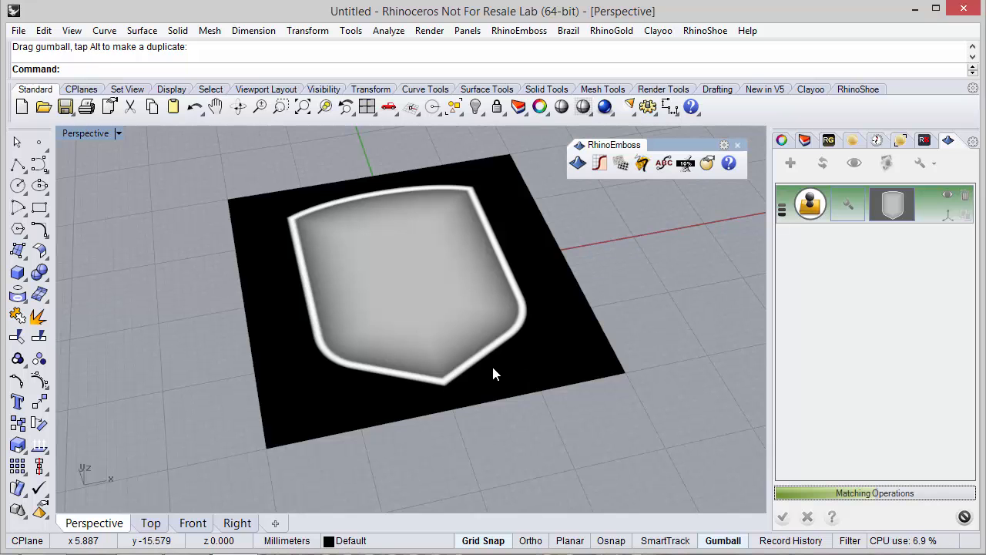
mouse_move(500, 379)
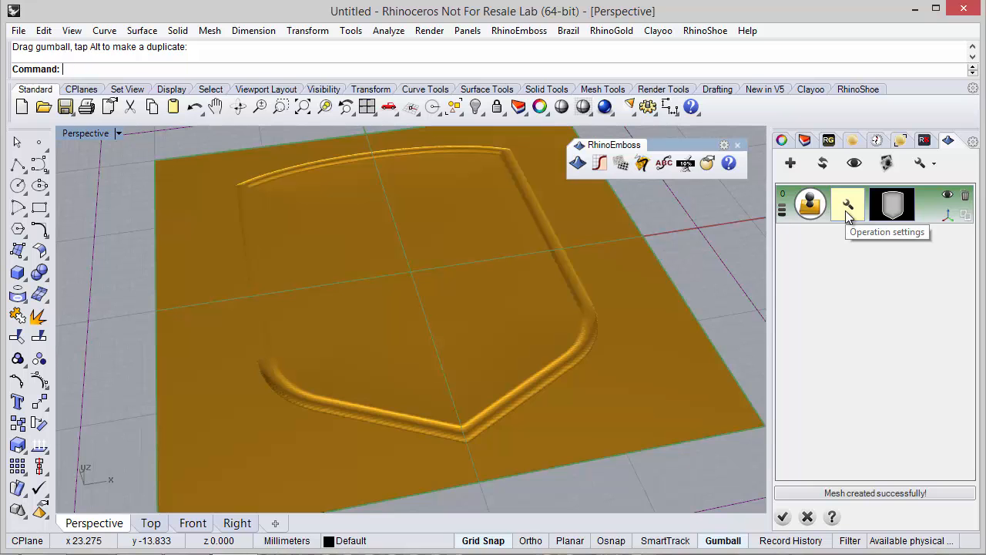
Step: Raise the shield operation's emboss height and orbit to inspect the raised shield
click(846, 204)
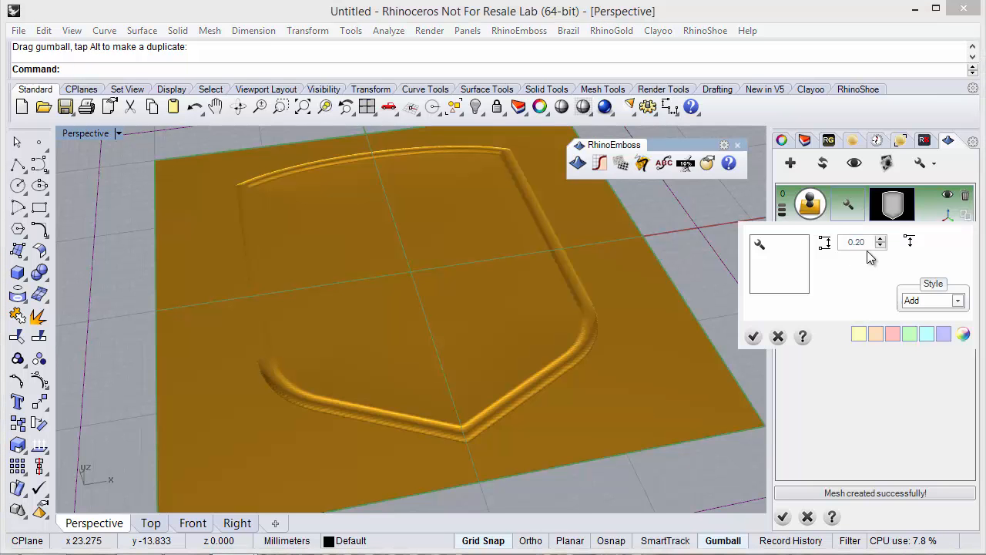
click(856, 242)
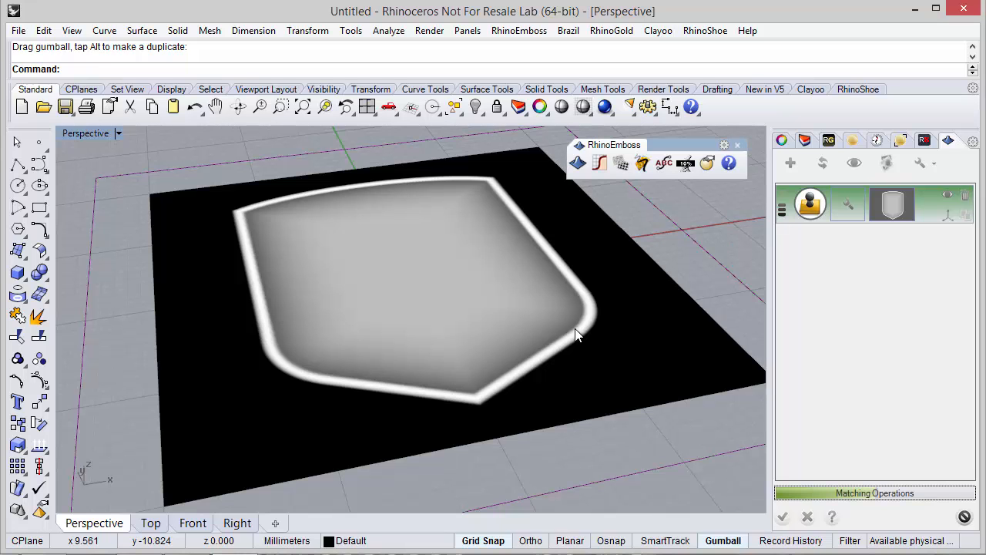
mouse_move(560, 270)
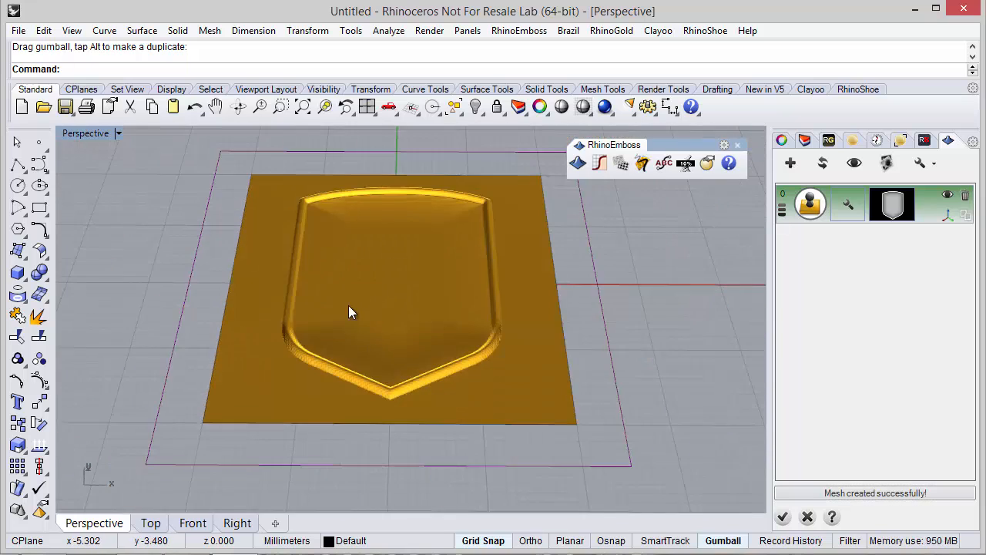
drag(350, 312, 385, 365)
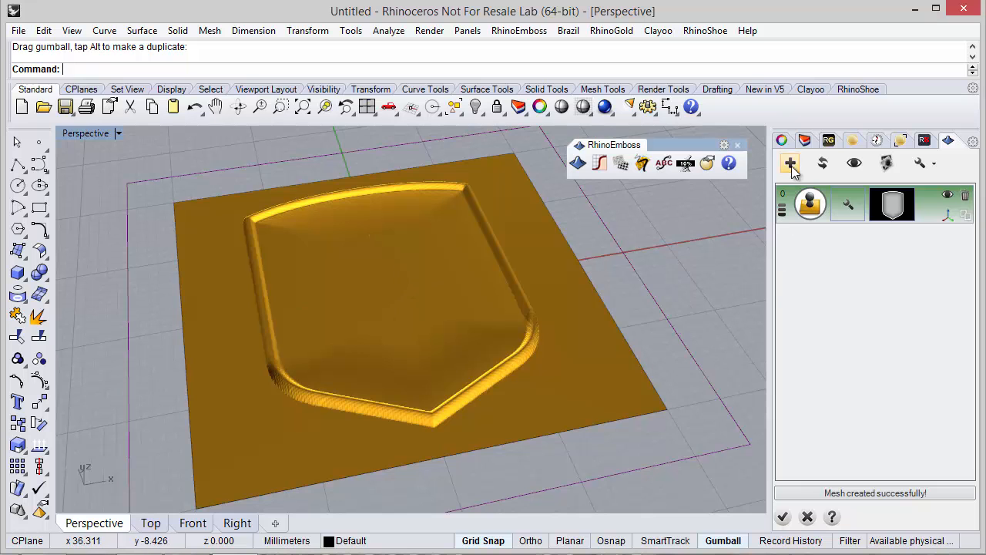
Step: Add a second stamp operation and find a fleur-de-lis in the Stamp Selector
click(789, 162)
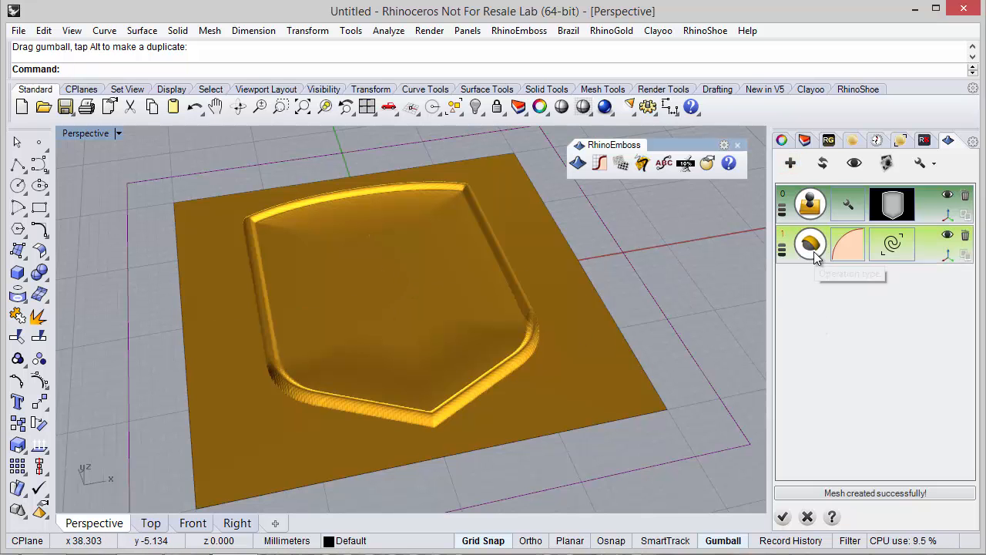
click(811, 243)
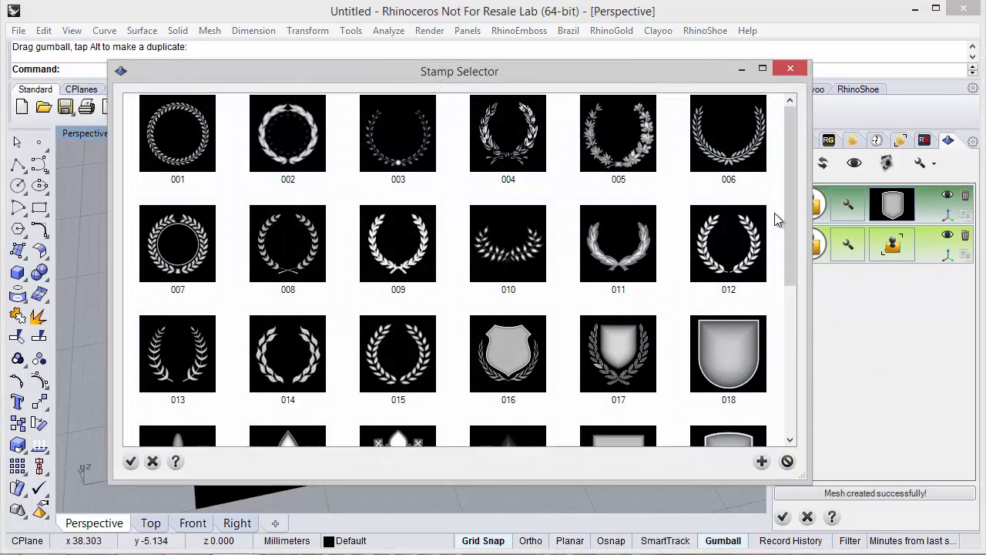
scroll(down, 3)
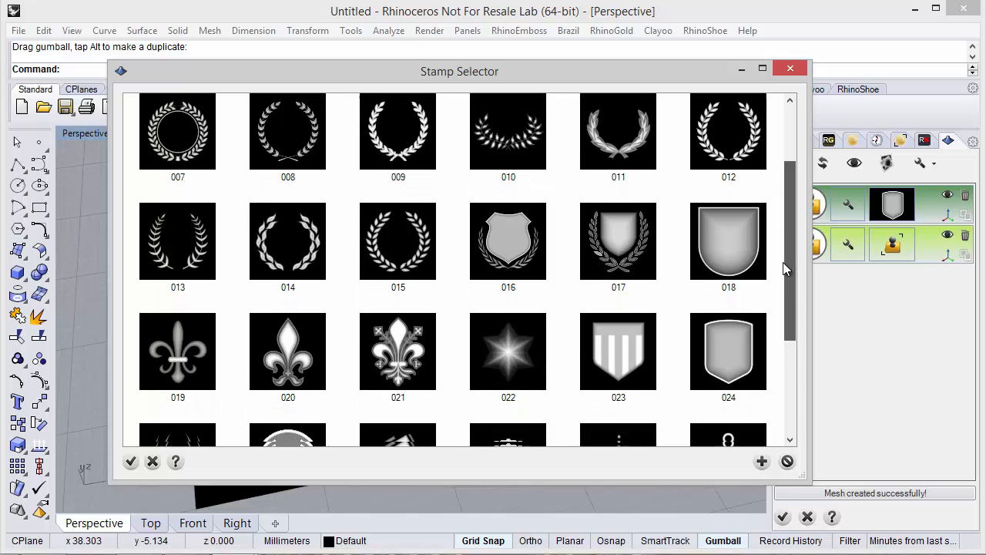
scroll(down, 3)
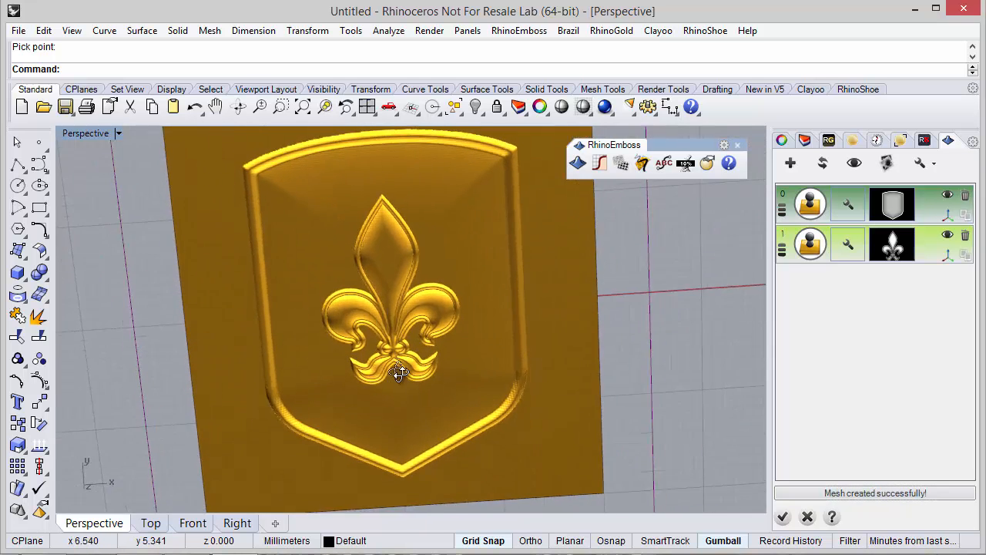
drag(397, 373, 435, 308)
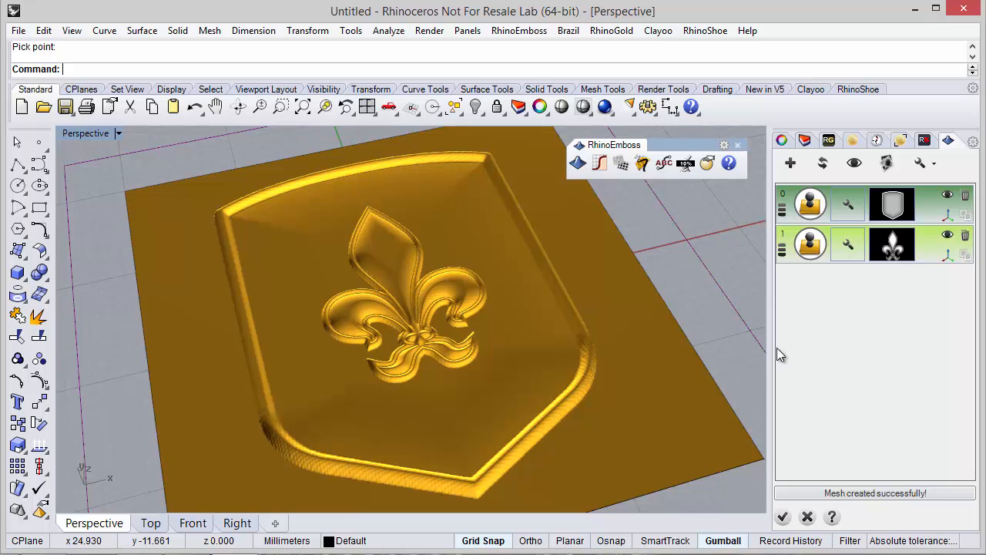
mouse_move(932, 168)
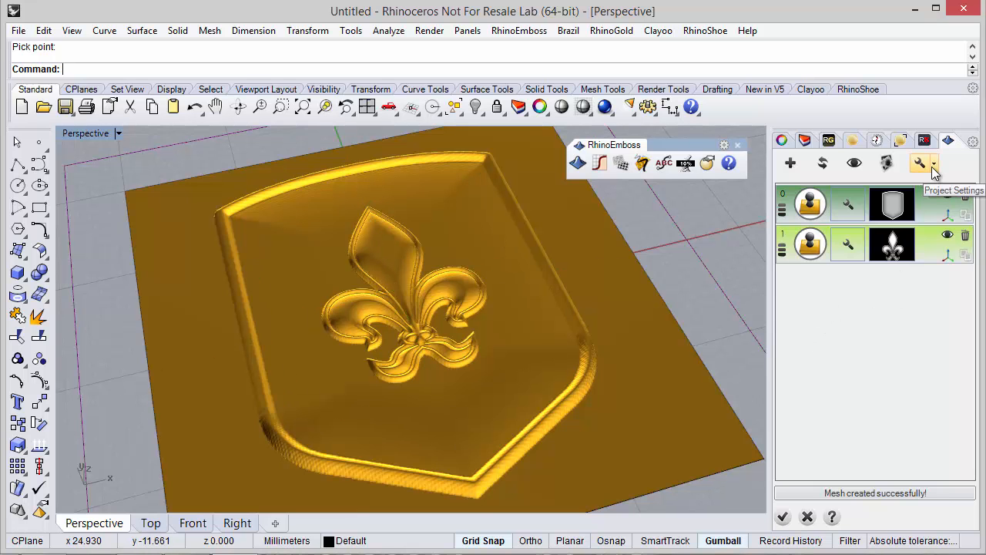